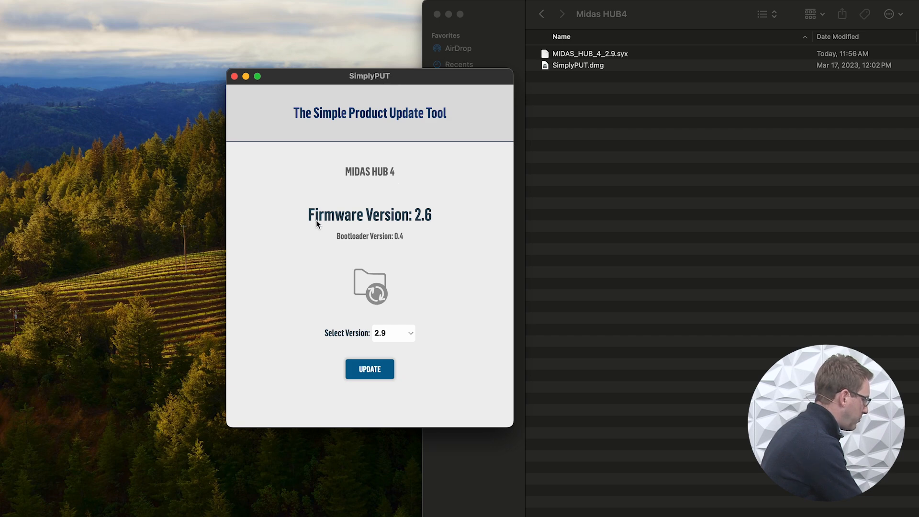
pyautogui.moveTo(418, 295)
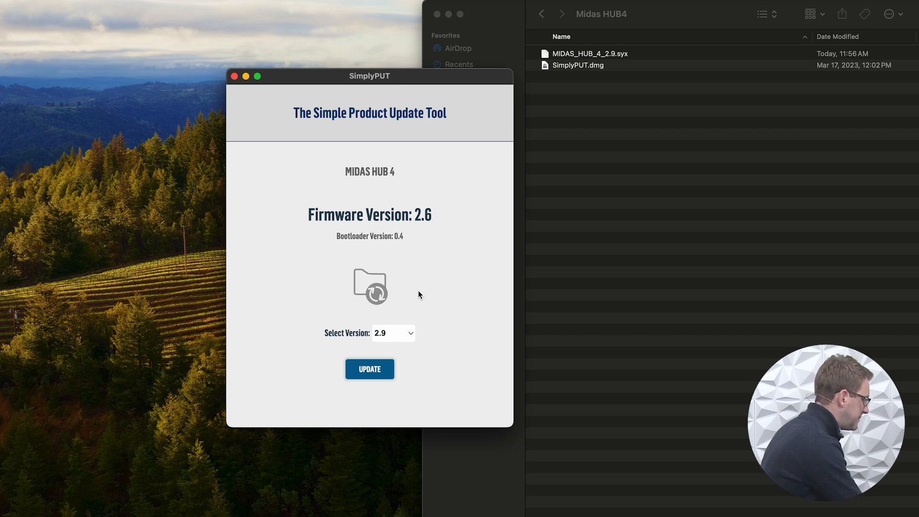
# - Keep firmware version 2.9 as the MIDAS HUB4 target and bring up the update-file download options
pyautogui.click(393, 333)
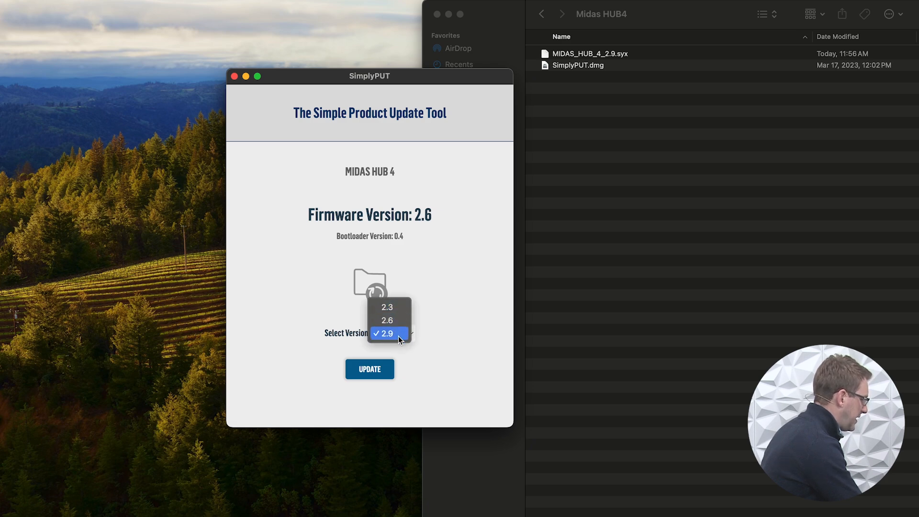
pyautogui.click(386, 334)
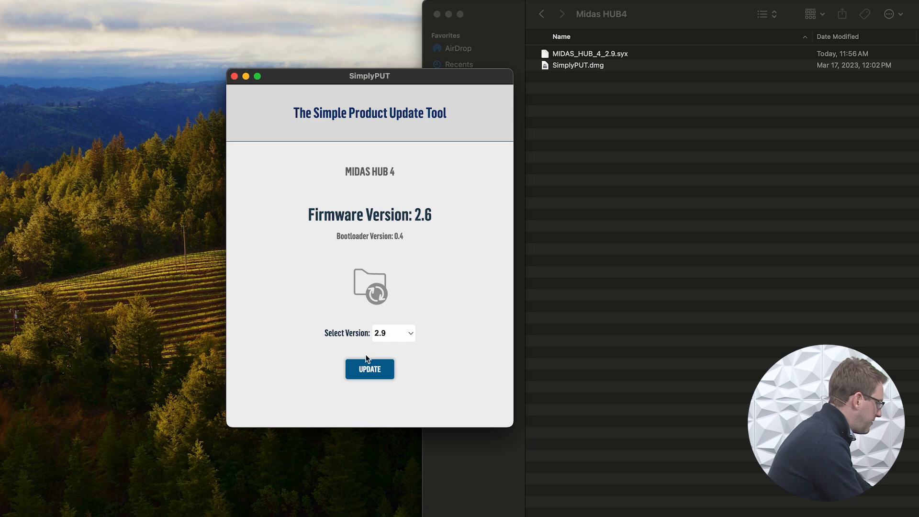
pyautogui.click(392, 333)
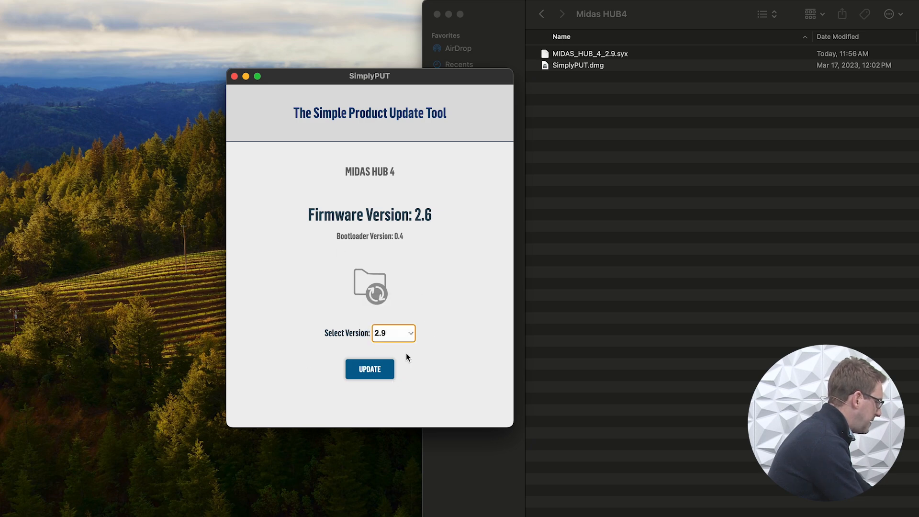
pyautogui.moveTo(426, 320)
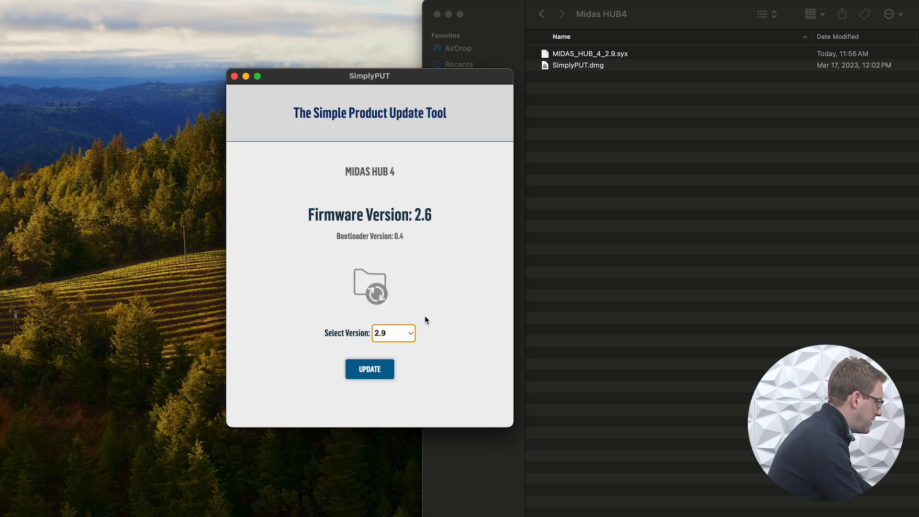
pyautogui.moveTo(14, 75)
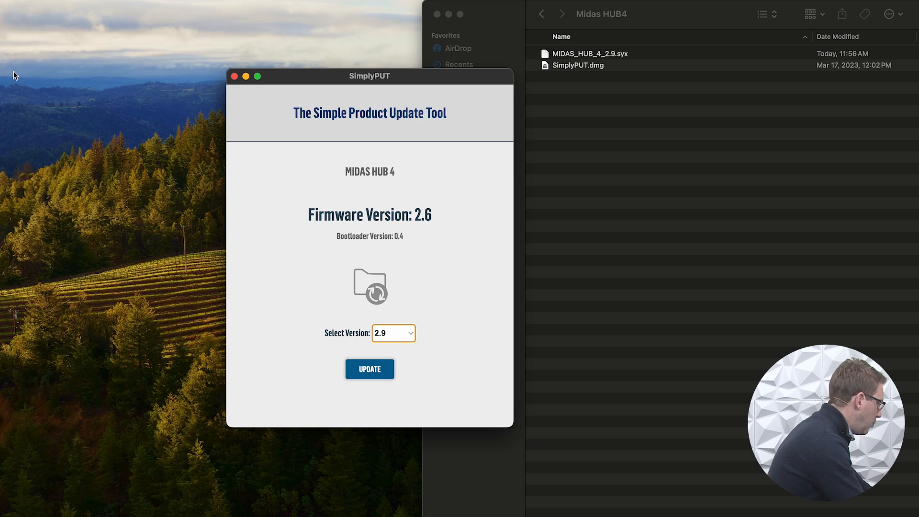
pyautogui.click(63, 13)
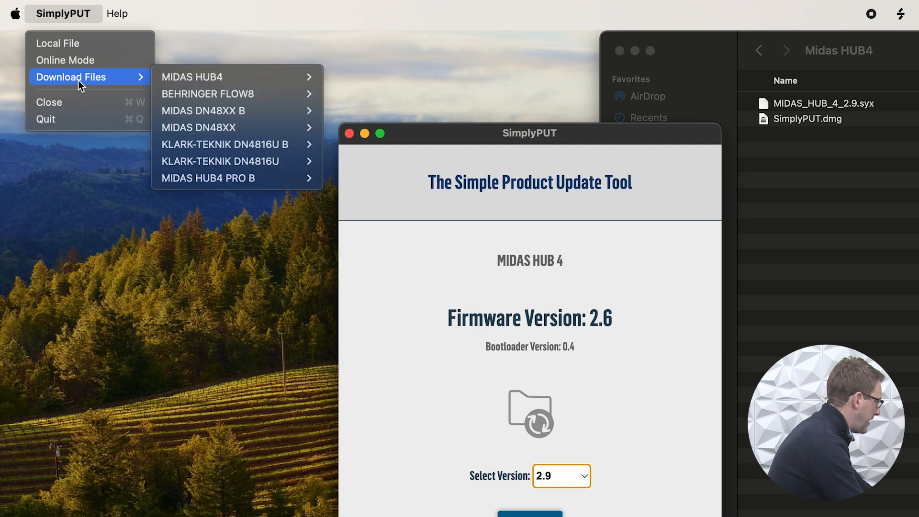
pyautogui.moveTo(227, 111)
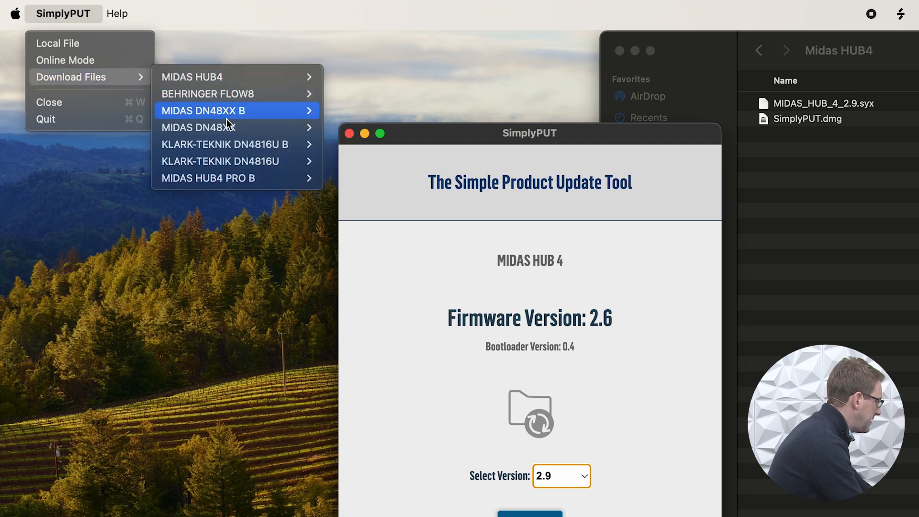
pyautogui.moveTo(191, 76)
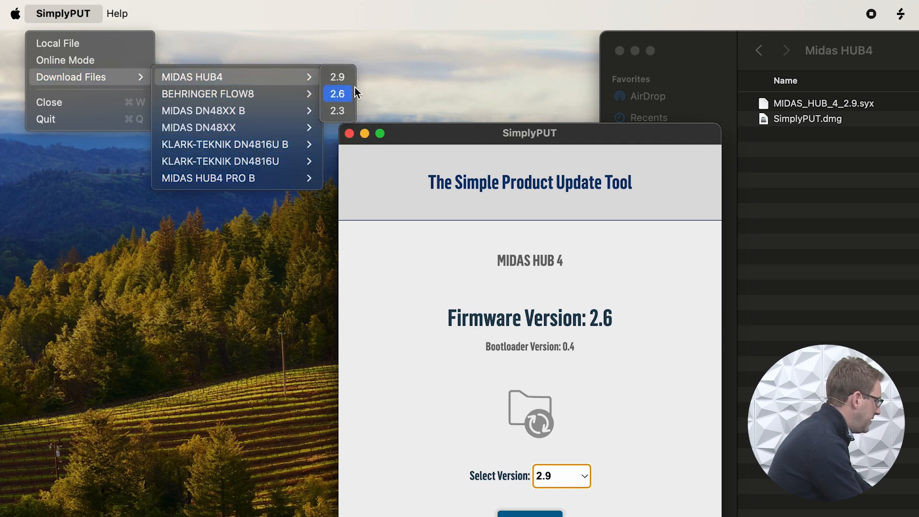
pyautogui.moveTo(337, 77)
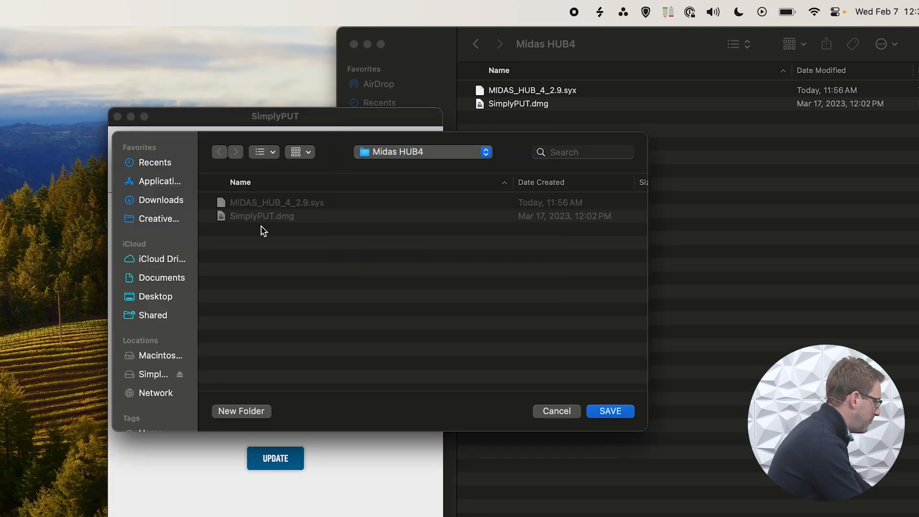
# - Save the 2.9 update file into the Midas HUB4 folder and dismiss the download success alert
pyautogui.click(609, 410)
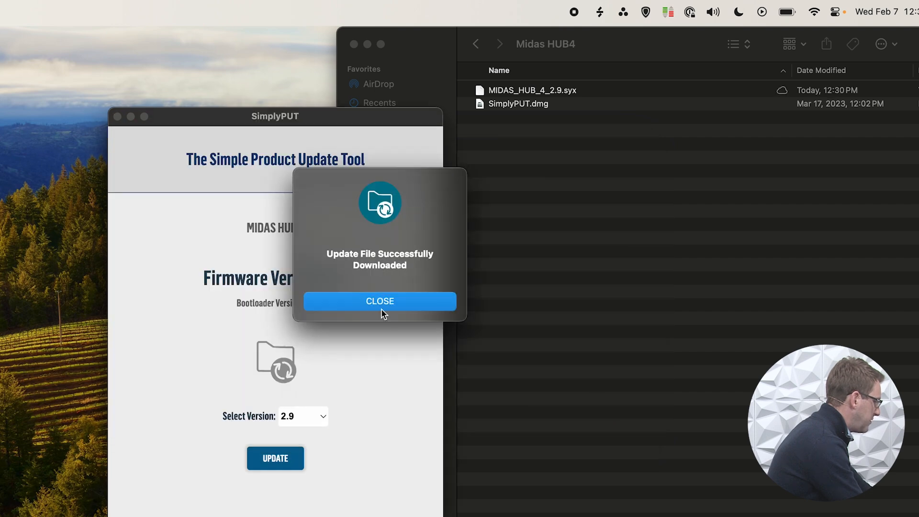
pyautogui.click(379, 301)
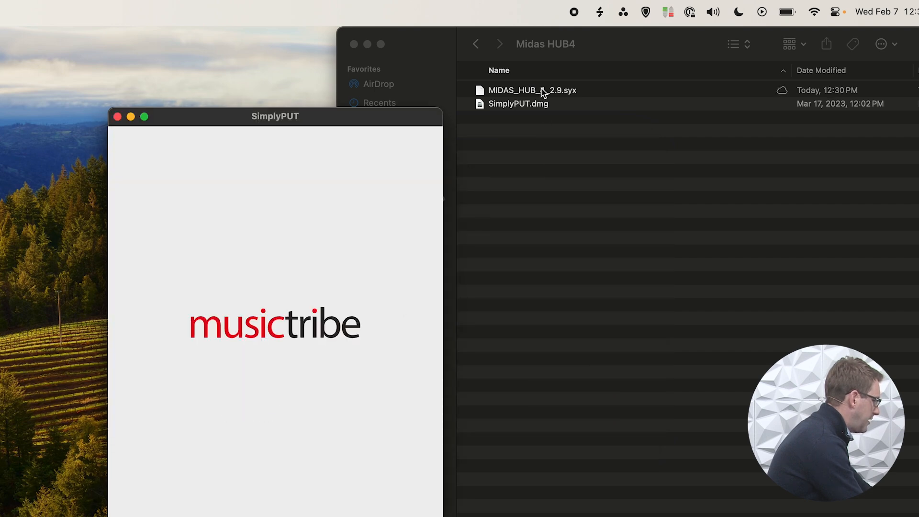
pyautogui.click(532, 90)
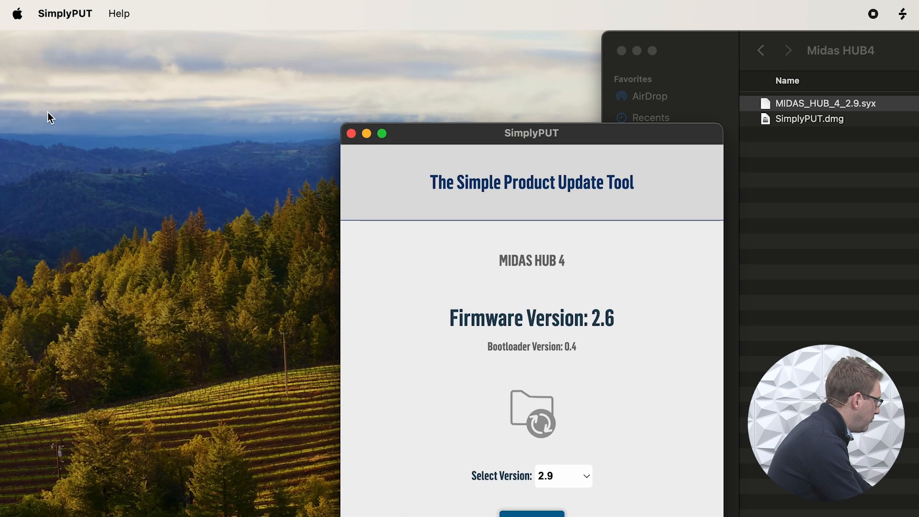
# - Load MIDAS_HUB_4_2.9.syx as a local file and start updating the hub to 2.9
pyautogui.click(65, 14)
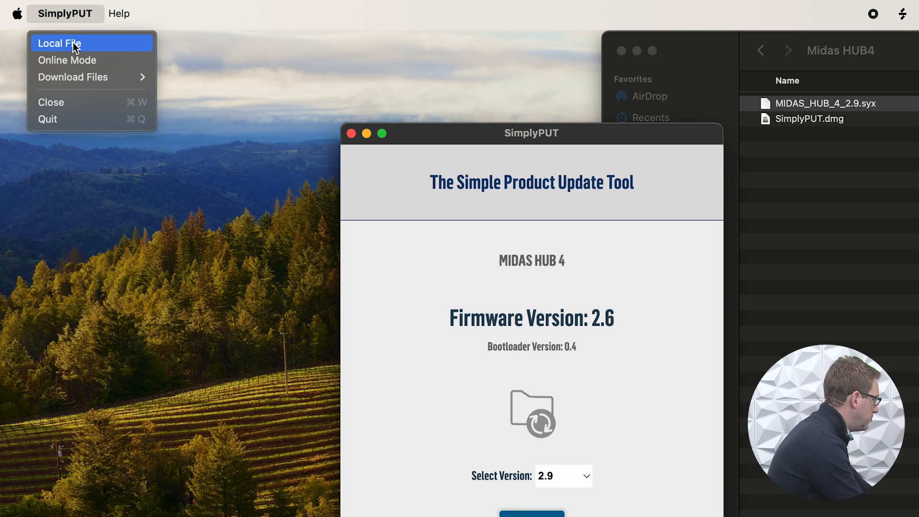
pyautogui.click(58, 43)
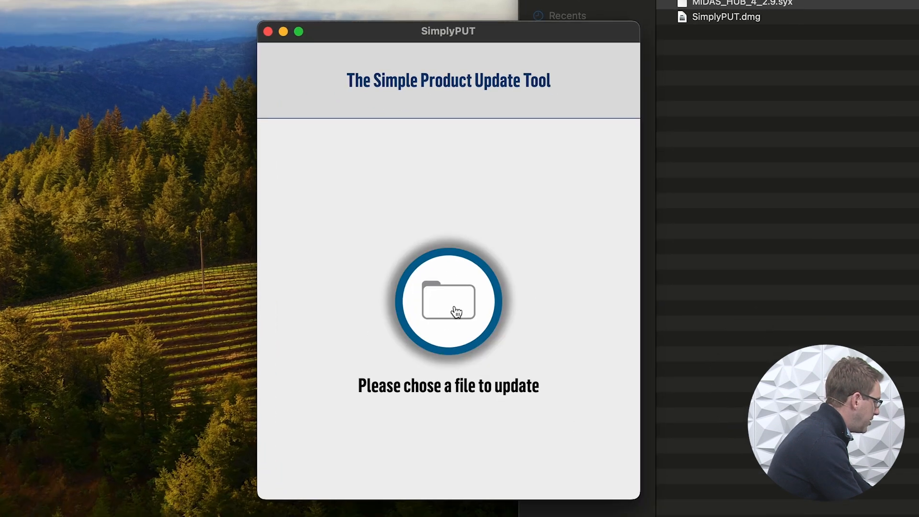
pyautogui.click(448, 301)
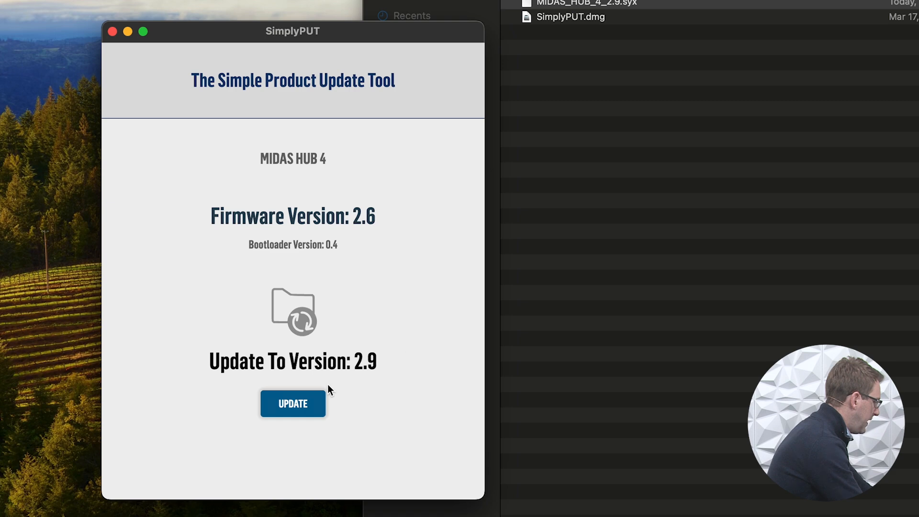
pyautogui.click(292, 403)
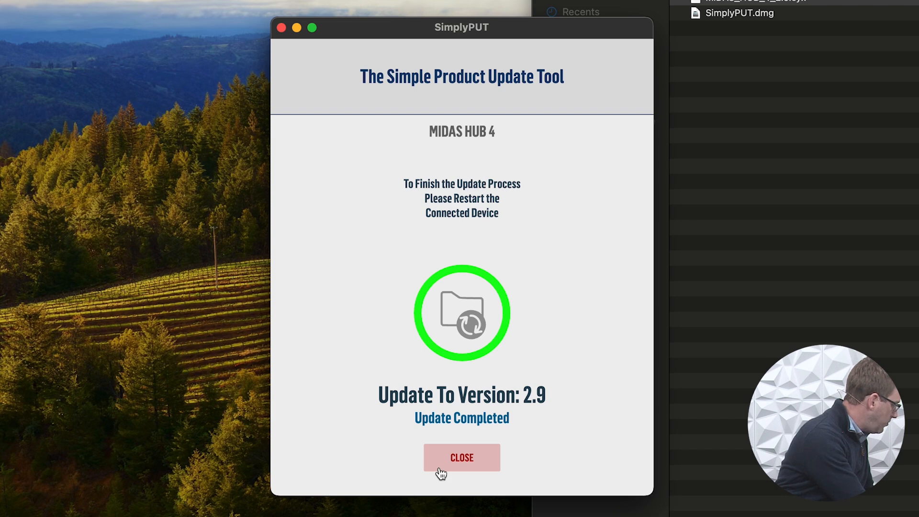
pyautogui.moveTo(489, 430)
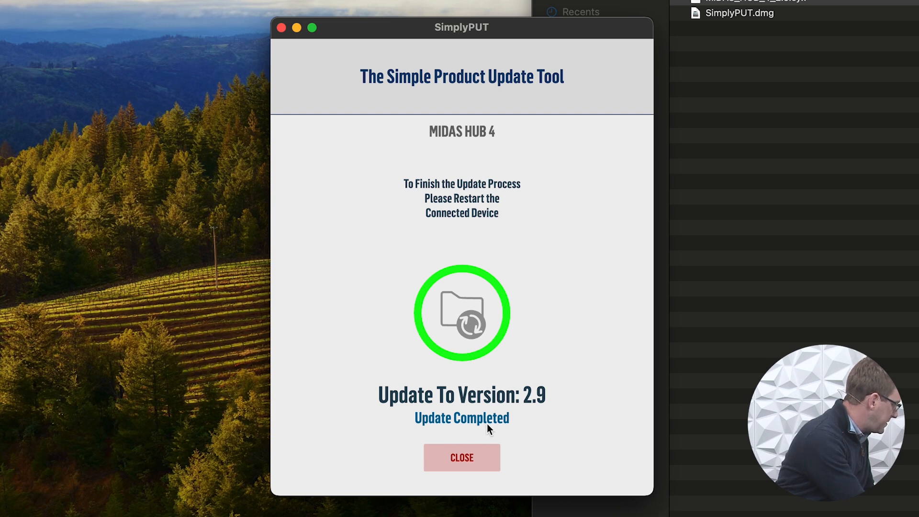